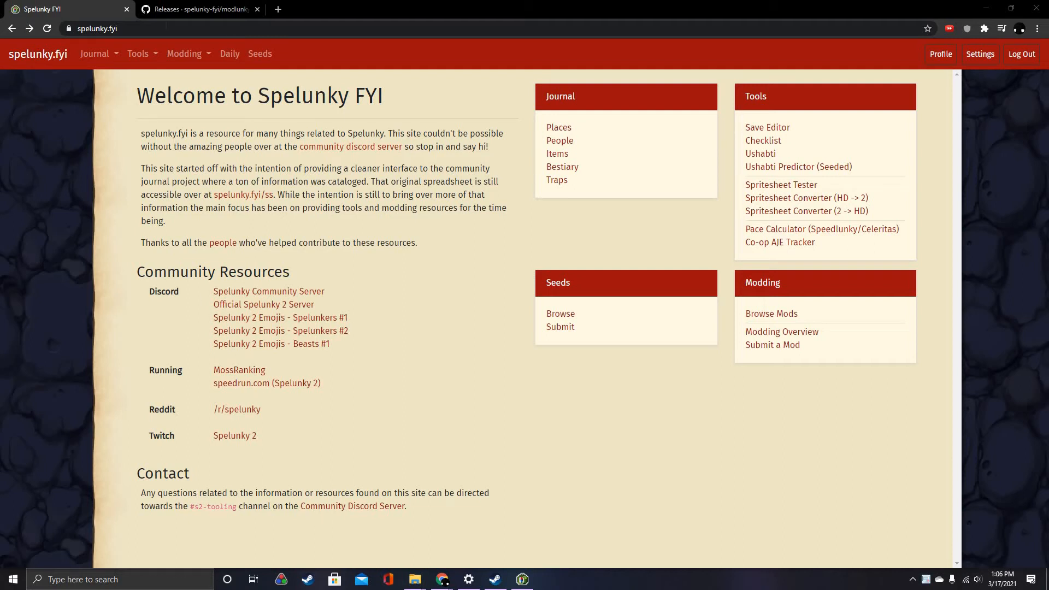
Step: Navigate from Spelunky FYI's Modding Overview to the Modlunky 2 GitHub releases page
{"action": "left_click", "coordinate": [109, 29]}
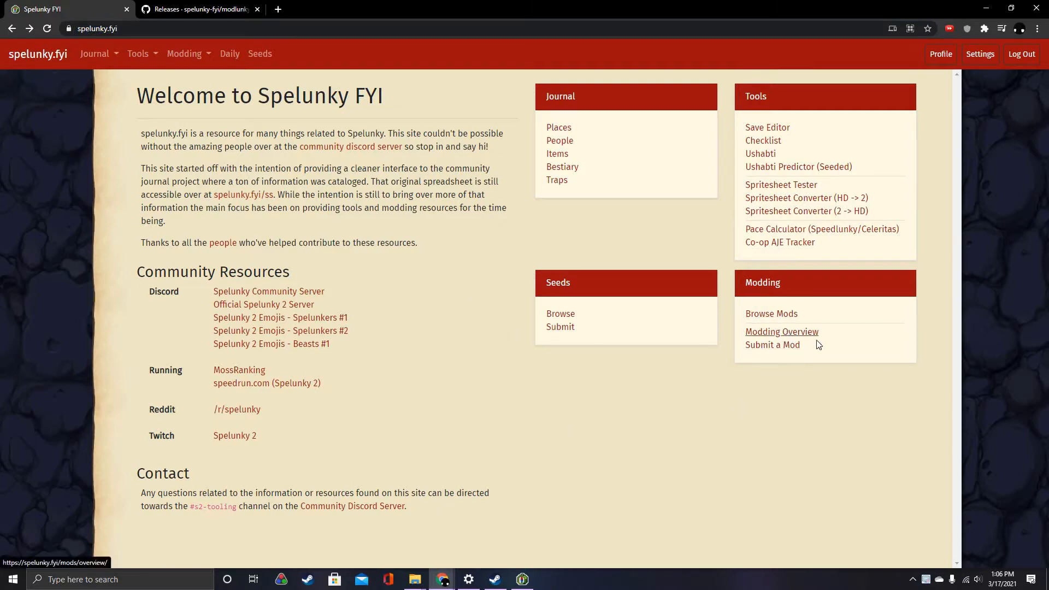
{"action": "left_click", "coordinate": [782, 332]}
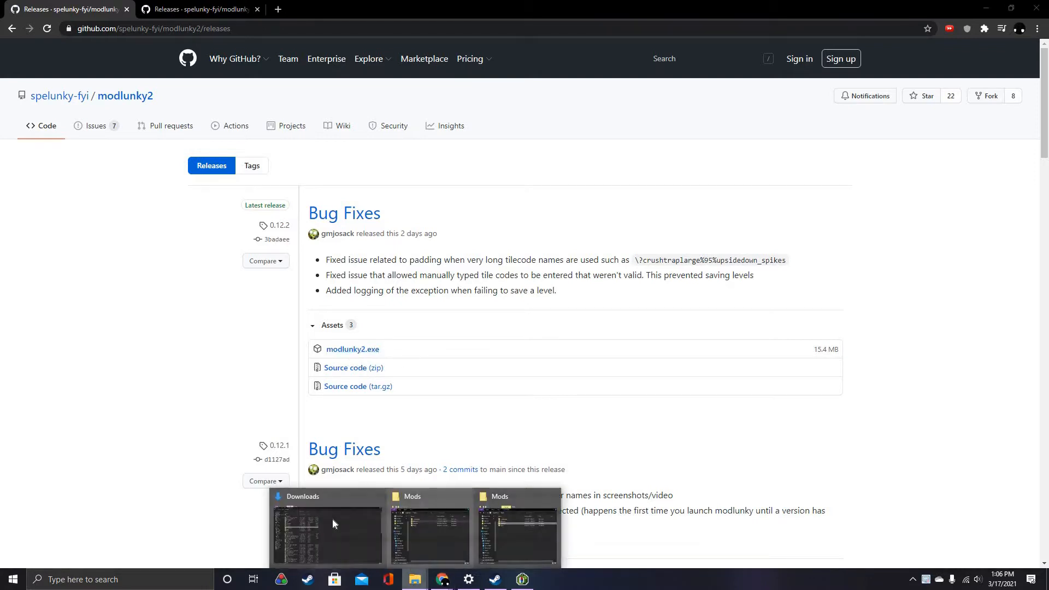
Step: Bring up the Downloads folder and the context menu for the downloaded modlunky2 (1) application
{"action": "left_click", "coordinate": [327, 533]}
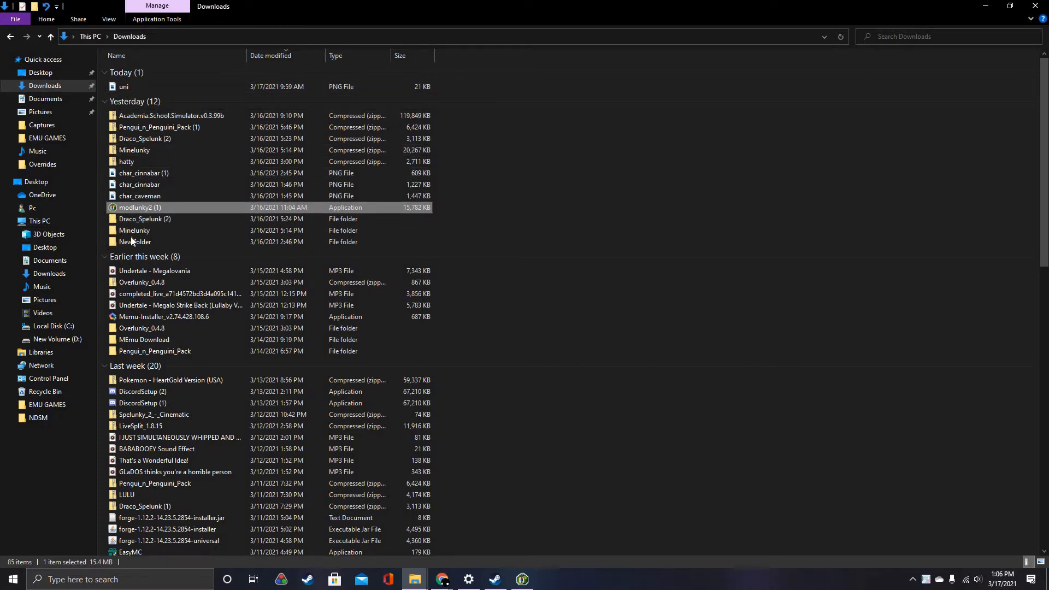
{"action": "right_click", "coordinate": [131, 208]}
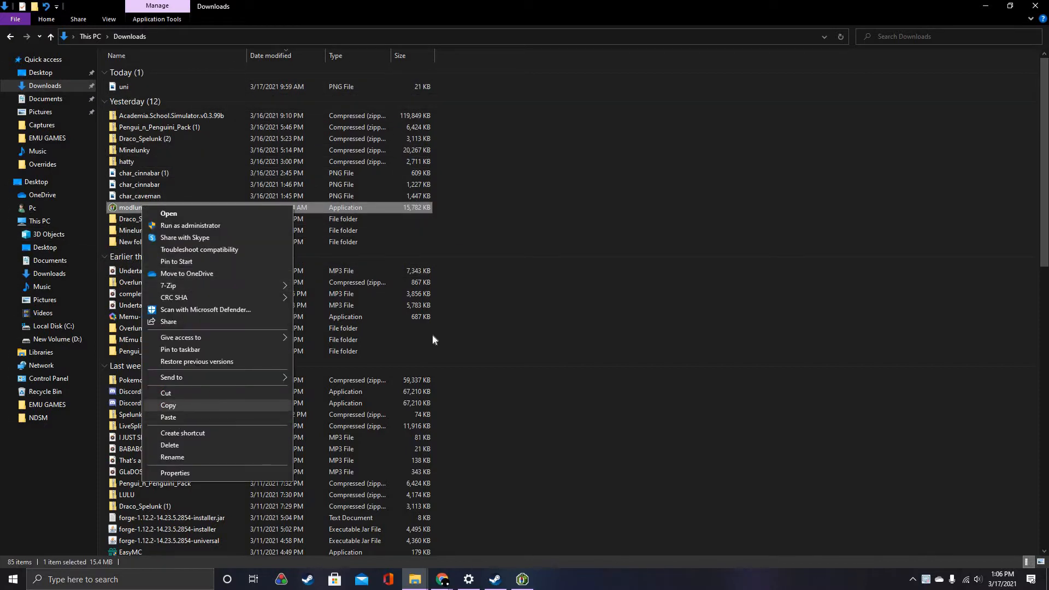
Step: Copy modlunky2 into Spelunky 2's local files folder via Steam's Browse local files, then launch it
{"action": "left_click", "coordinate": [496, 580]}
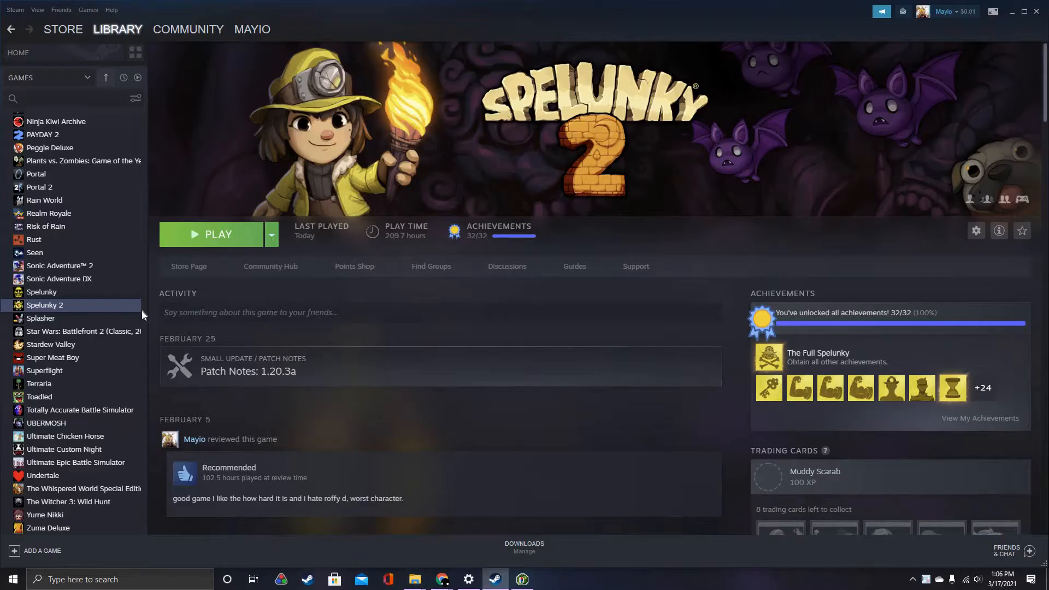
{"action": "right_click", "coordinate": [45, 305]}
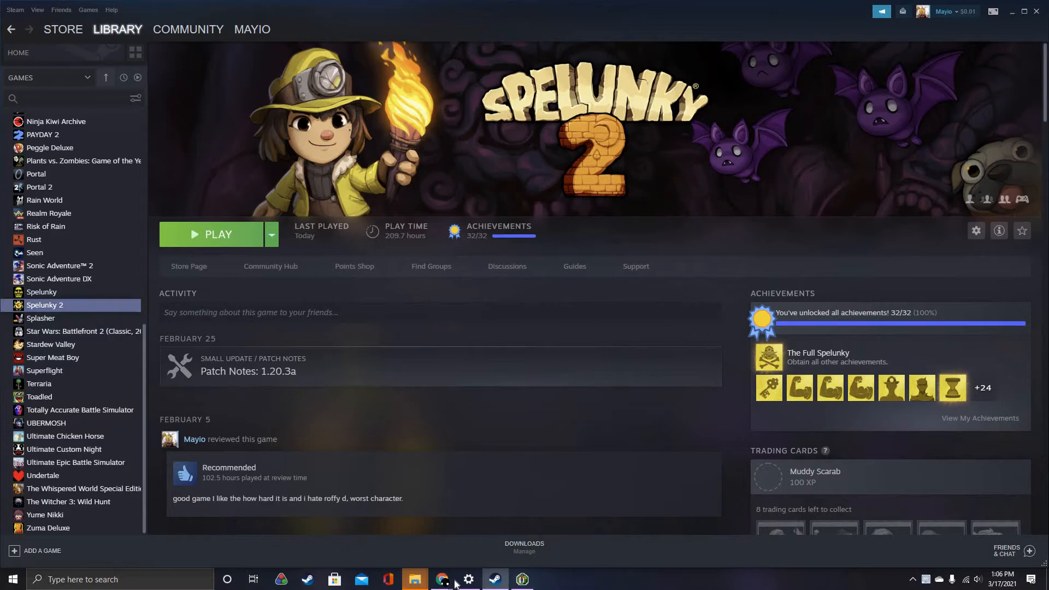
{"action": "left_click", "coordinate": [415, 579]}
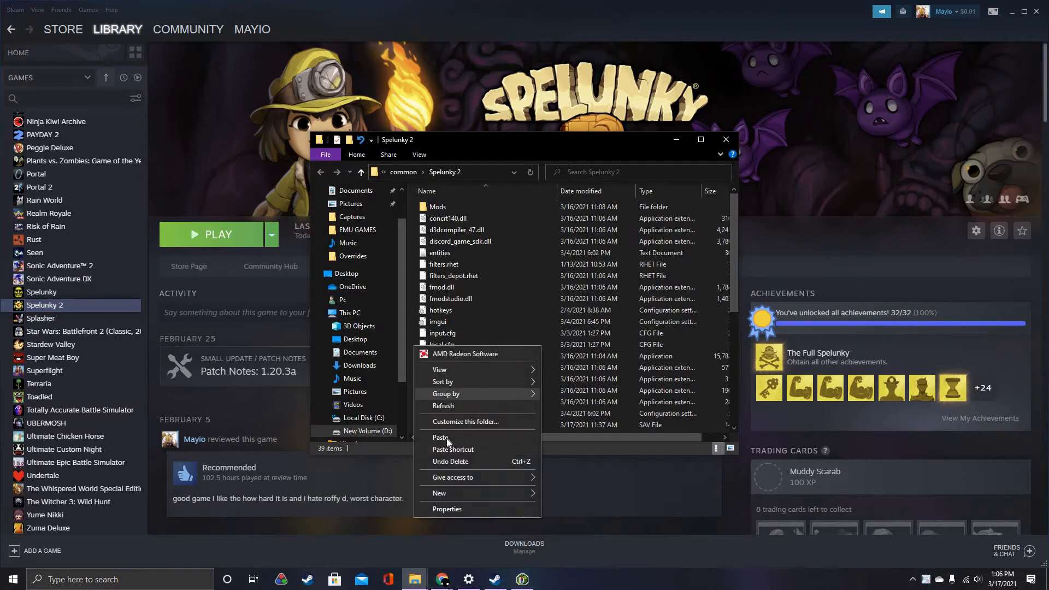
{"action": "left_click", "coordinate": [440, 438]}
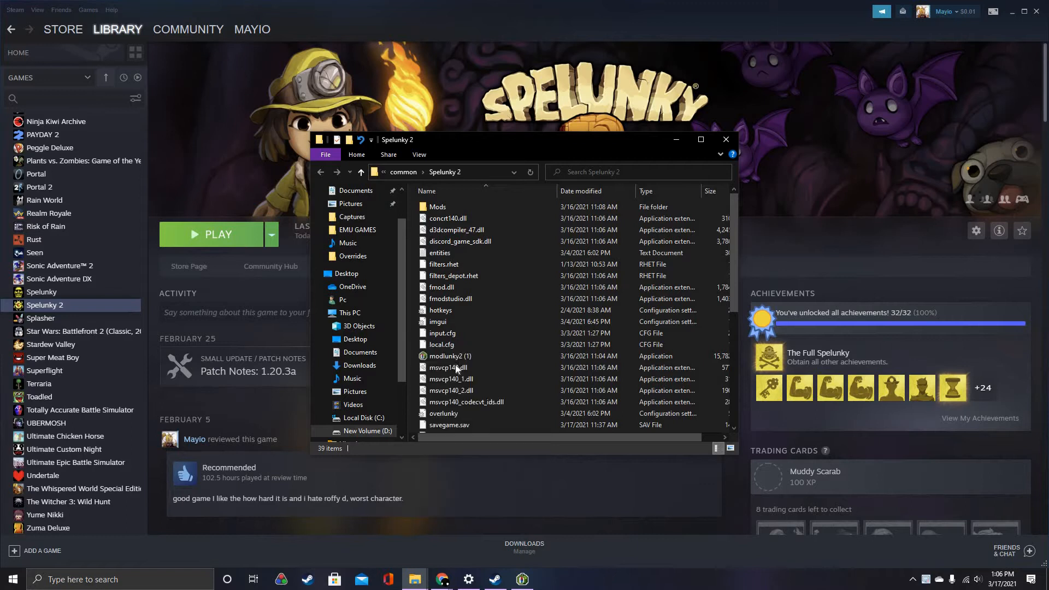
{"action": "left_click", "coordinate": [449, 356]}
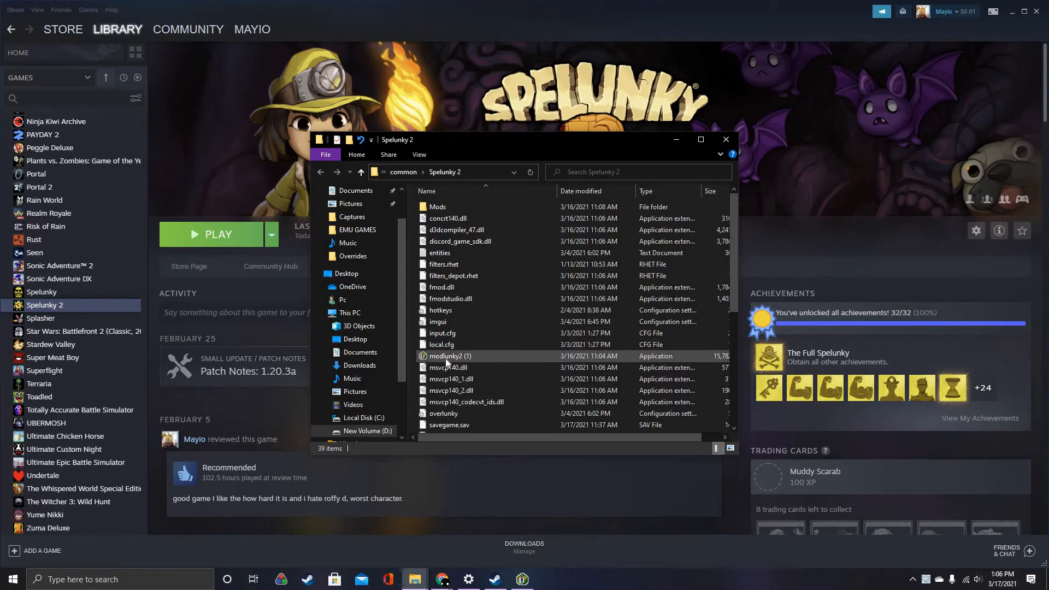
{"action": "left_click", "coordinate": [450, 356]}
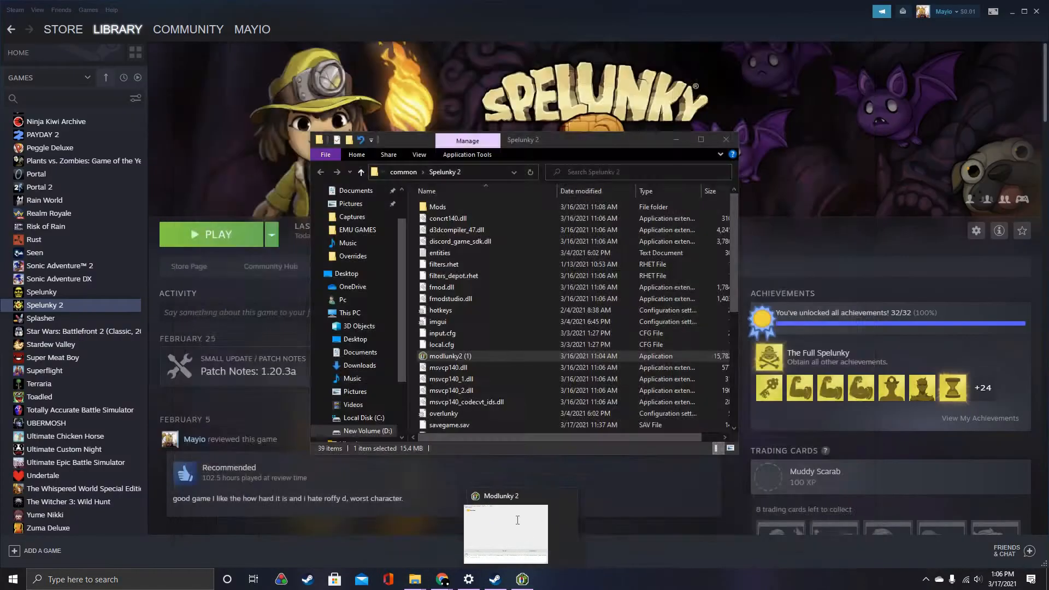
Step: Show Modlunky 2's Pack Assets section listing the Overrides folder to pack
{"action": "left_click", "coordinate": [506, 534]}
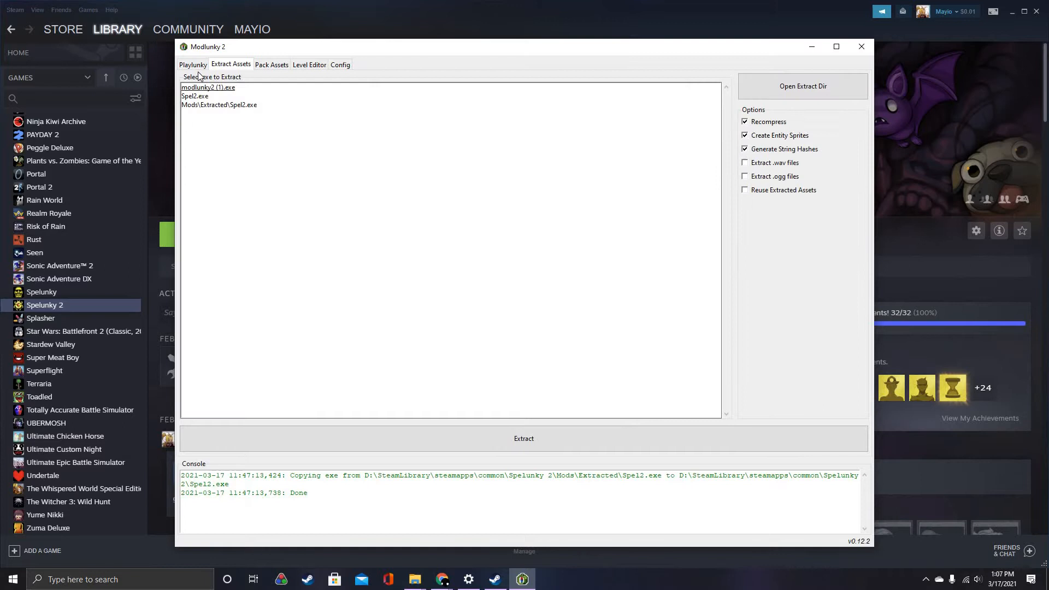
{"action": "mouse_move", "coordinate": [450, 404]}
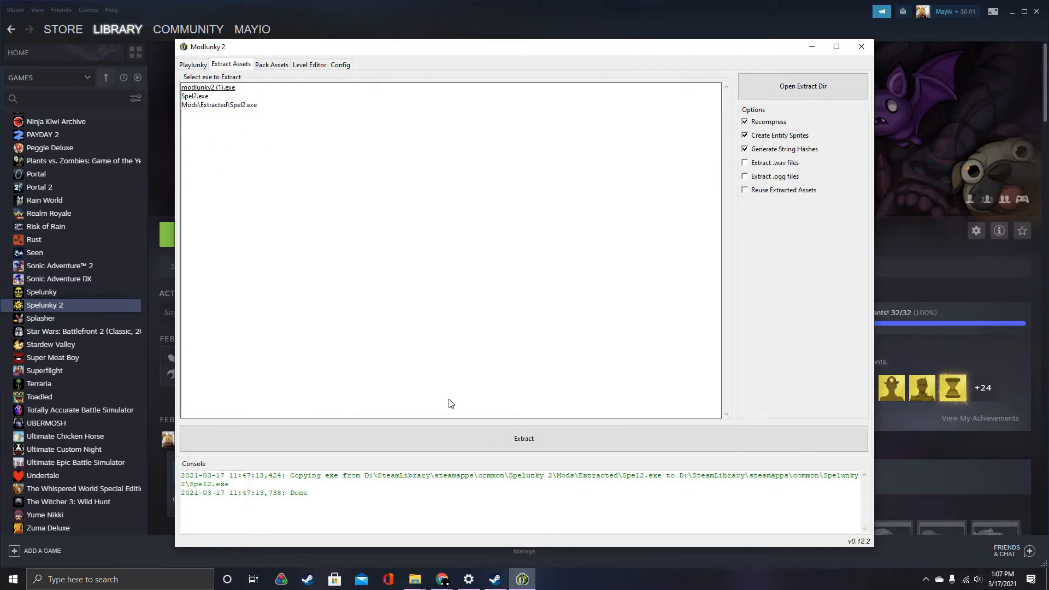
{"action": "mouse_move", "coordinate": [269, 255]}
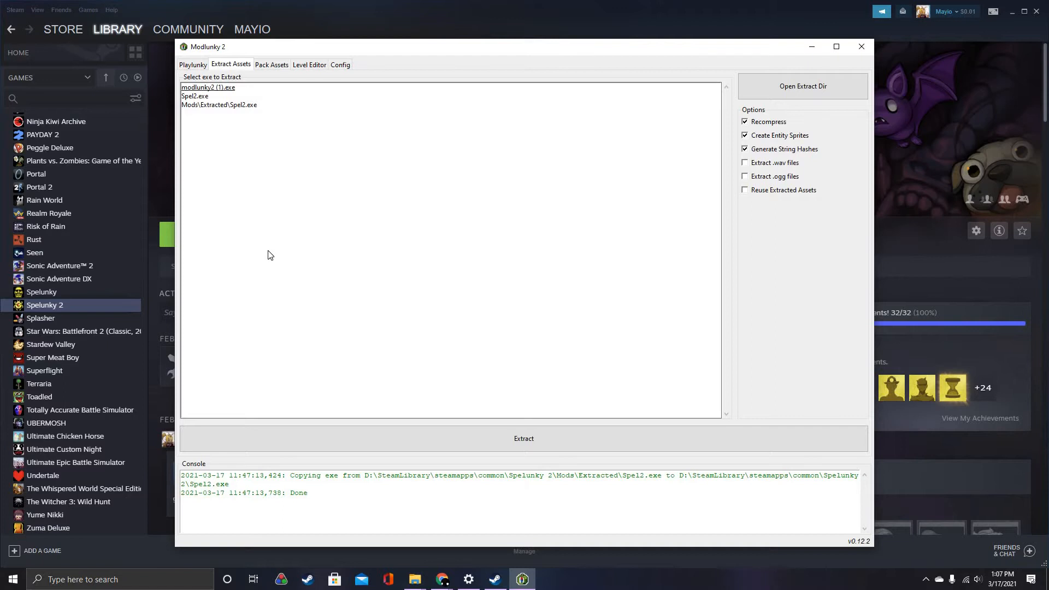
{"action": "mouse_move", "coordinate": [452, 437]}
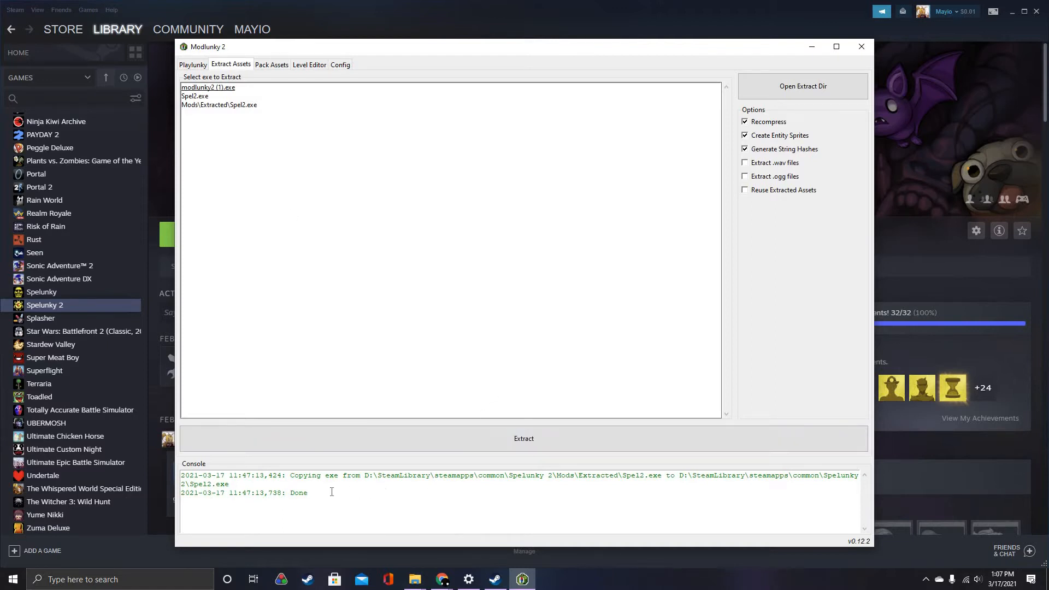
{"action": "mouse_move", "coordinate": [438, 114]}
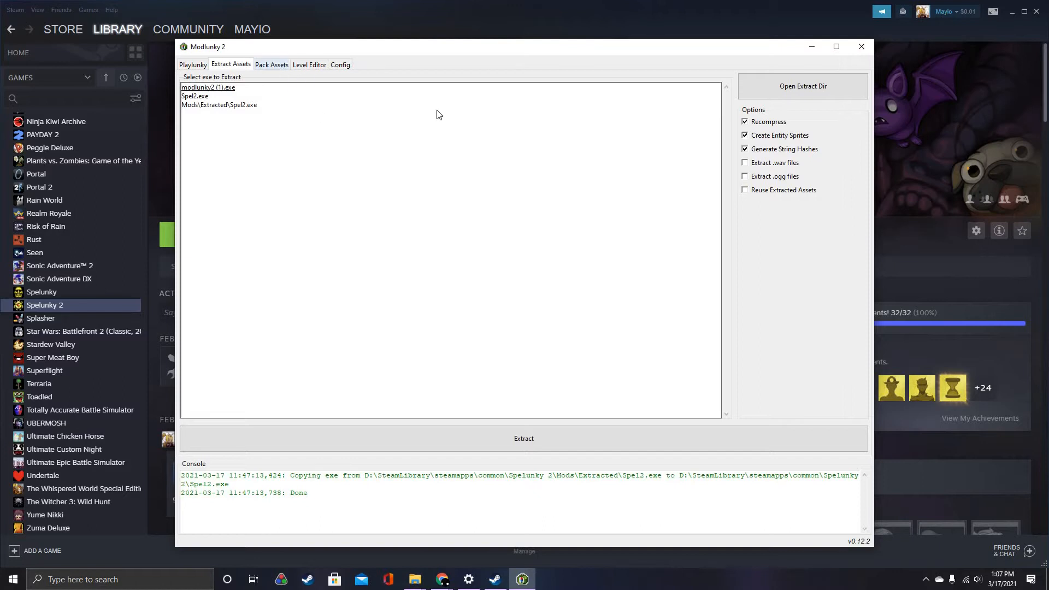
{"action": "left_click", "coordinate": [272, 65]}
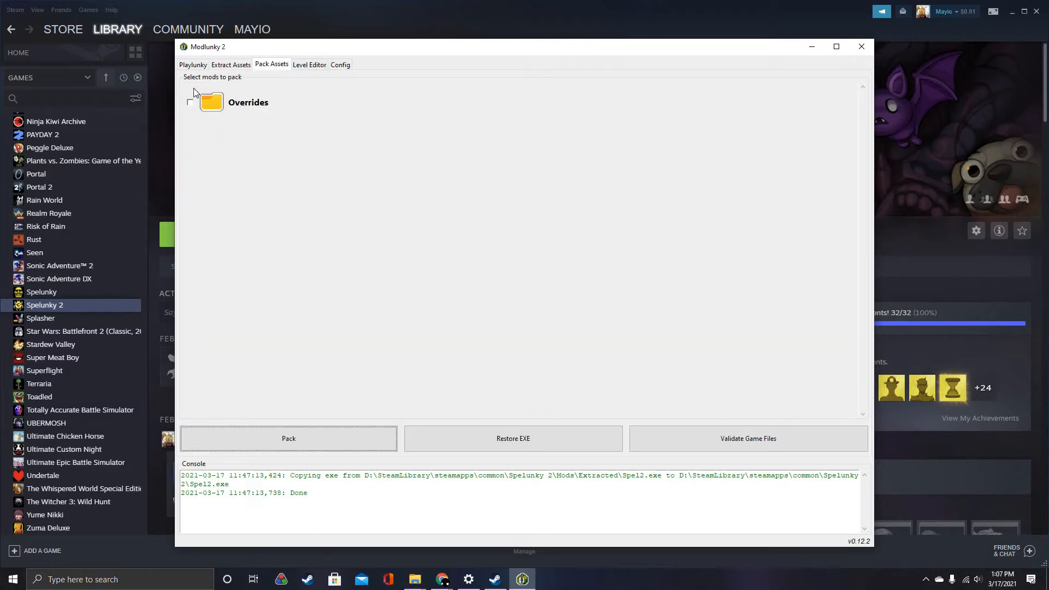
{"action": "mouse_move", "coordinate": [613, 104]}
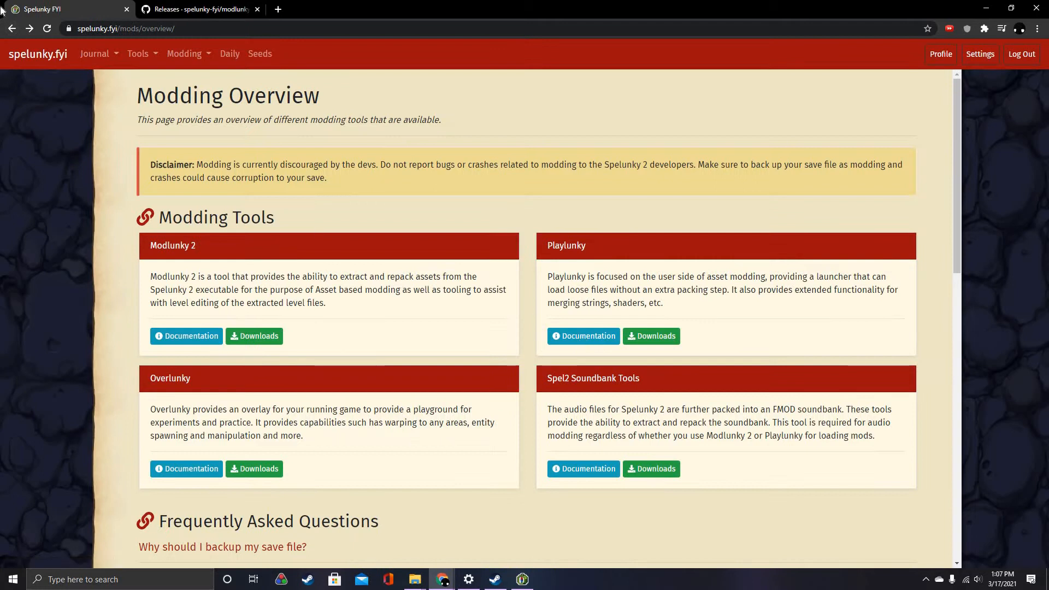
Step: Filter Spelunky FYI mods to Mod Packs ordered by most downloads and search
{"action": "left_click", "coordinate": [38, 54]}
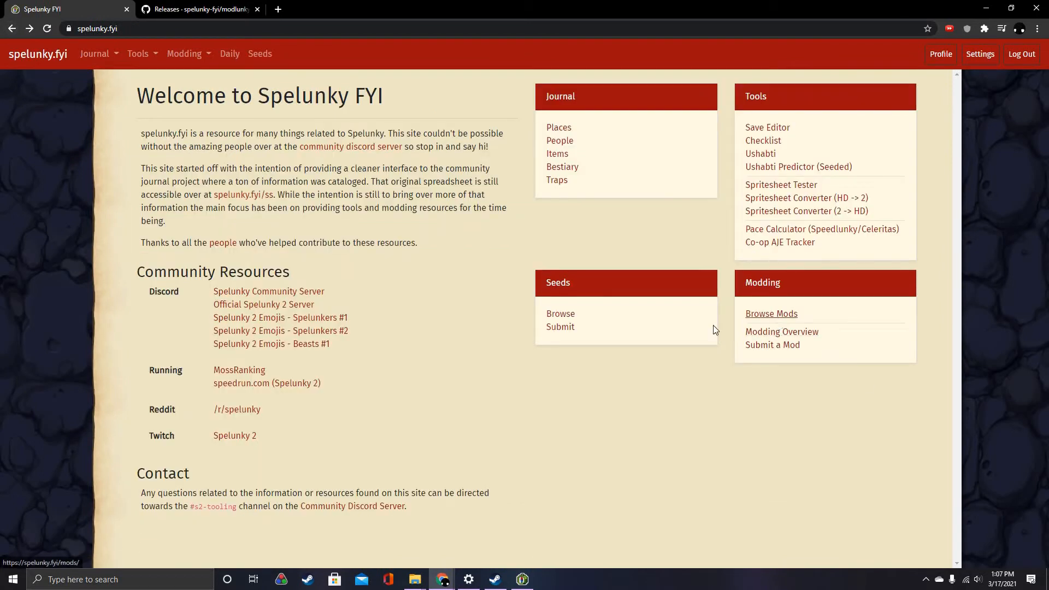
{"action": "left_click", "coordinate": [771, 314]}
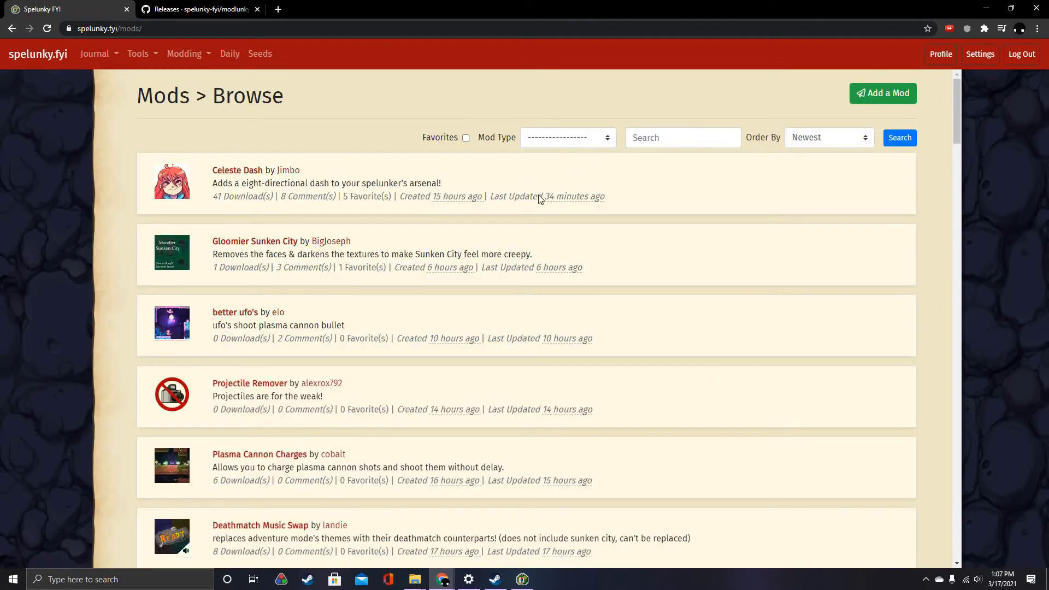
{"action": "left_click", "coordinate": [567, 137]}
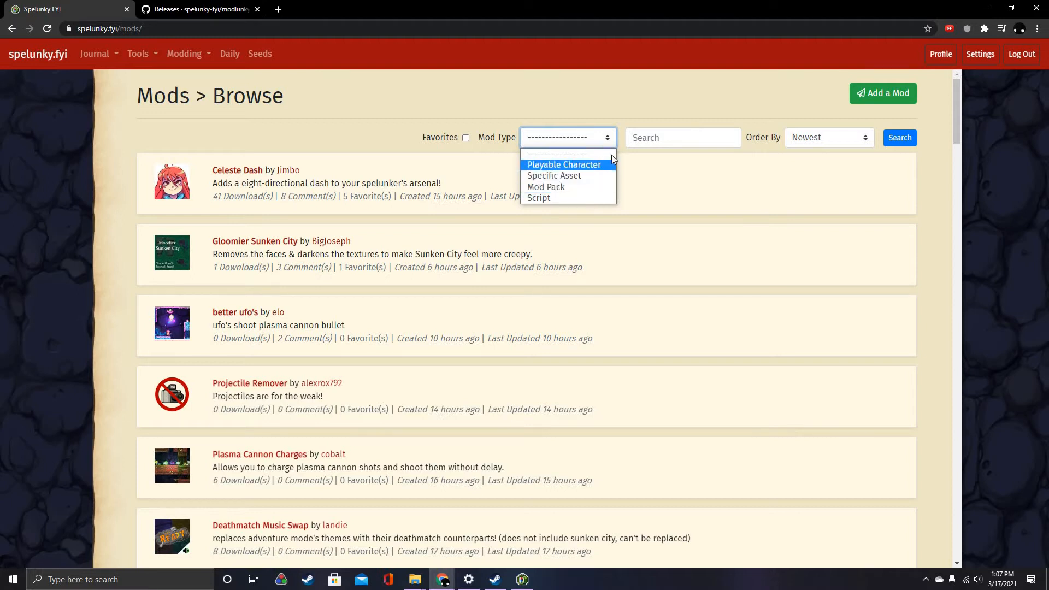
{"action": "mouse_move", "coordinate": [578, 191]}
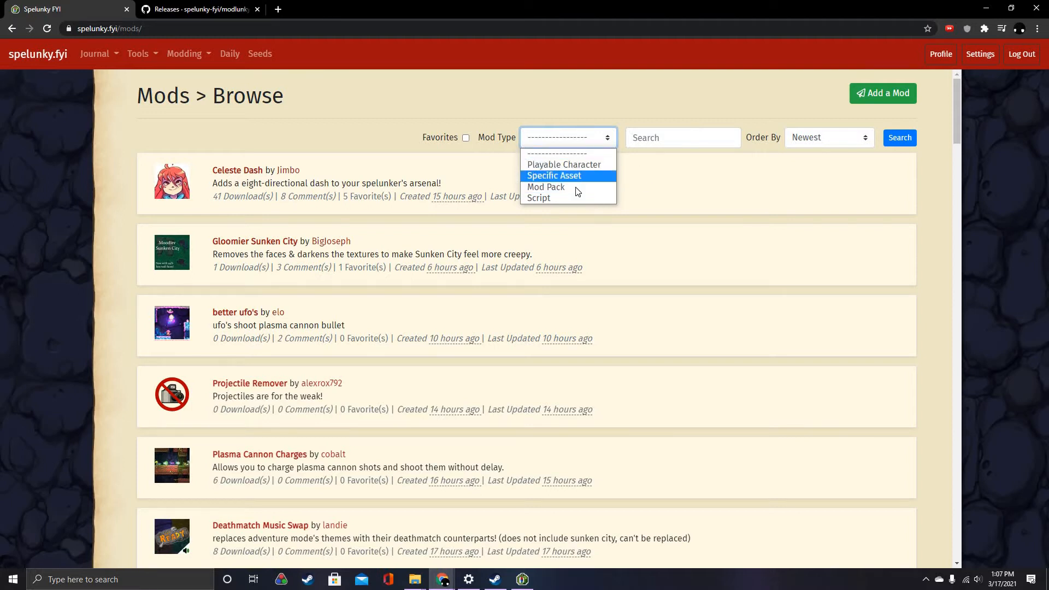
{"action": "left_click", "coordinate": [546, 186]}
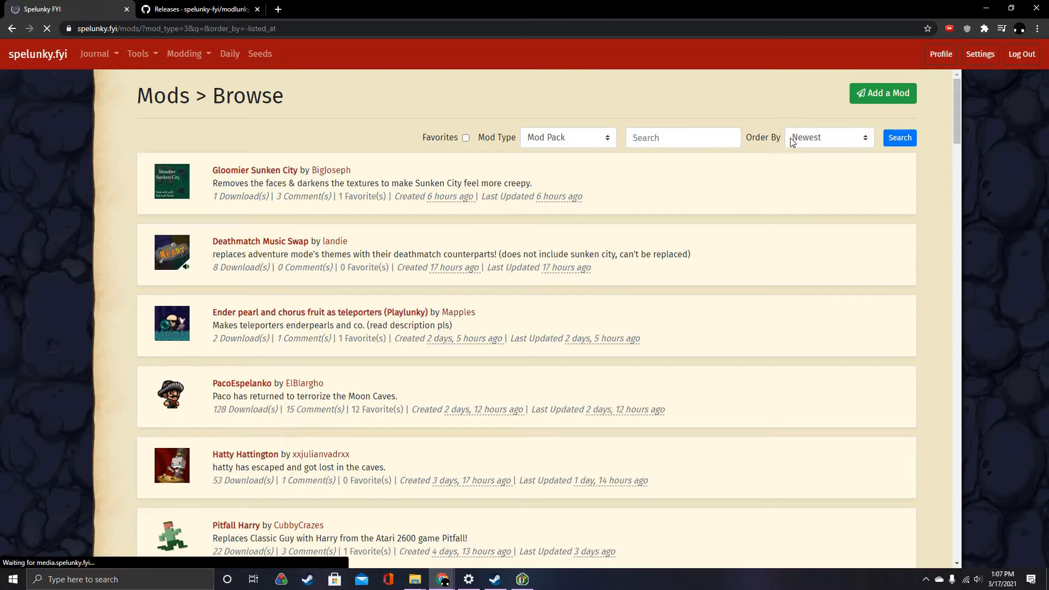
{"action": "left_click", "coordinate": [829, 137]}
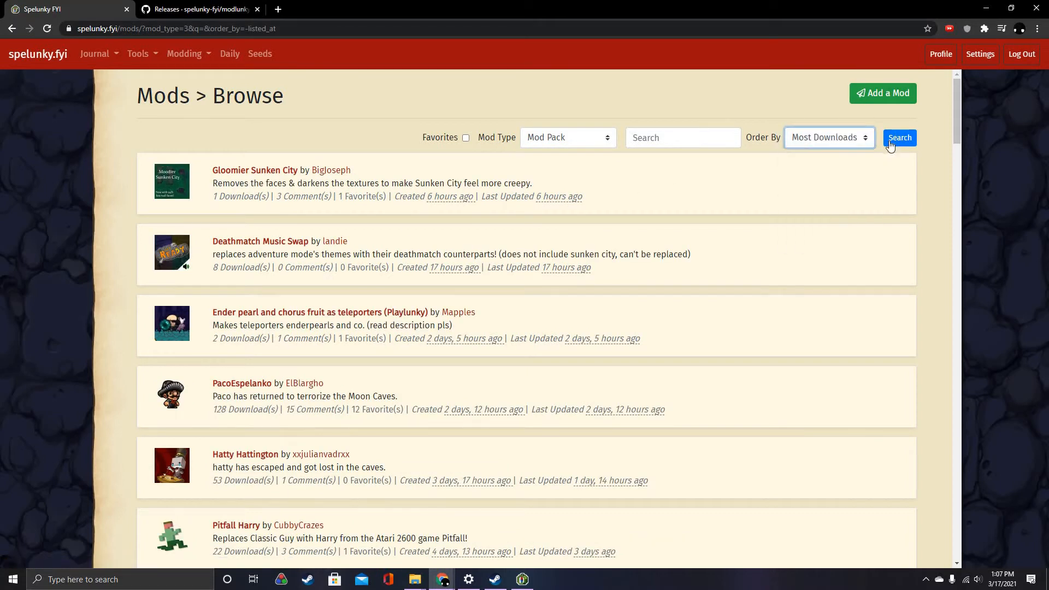
{"action": "left_click", "coordinate": [900, 138]}
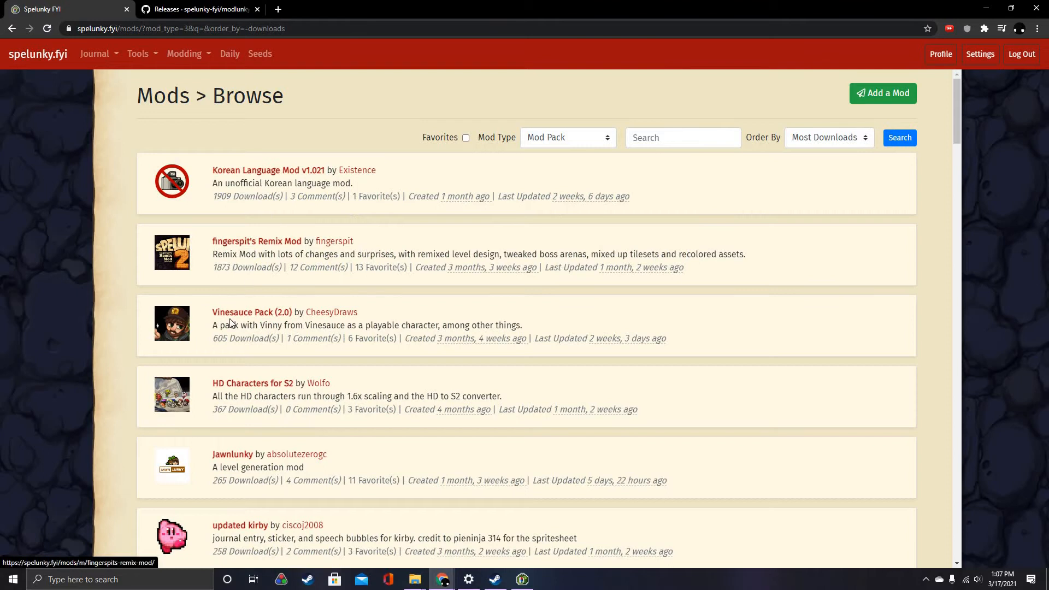
Step: Open the Super Lunky Warrior mod page and download Super_Lunky_Warrior-1.2.zip
{"action": "scroll", "scroll_direction": "down", "scroll_amount": 3}
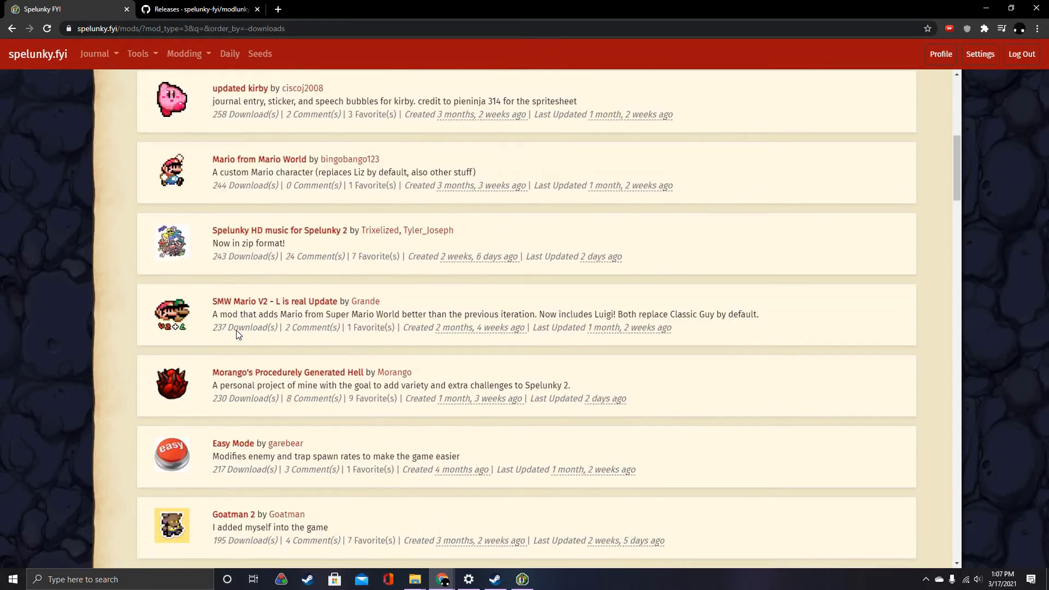
{"action": "scroll", "scroll_direction": "down", "scroll_amount": 3}
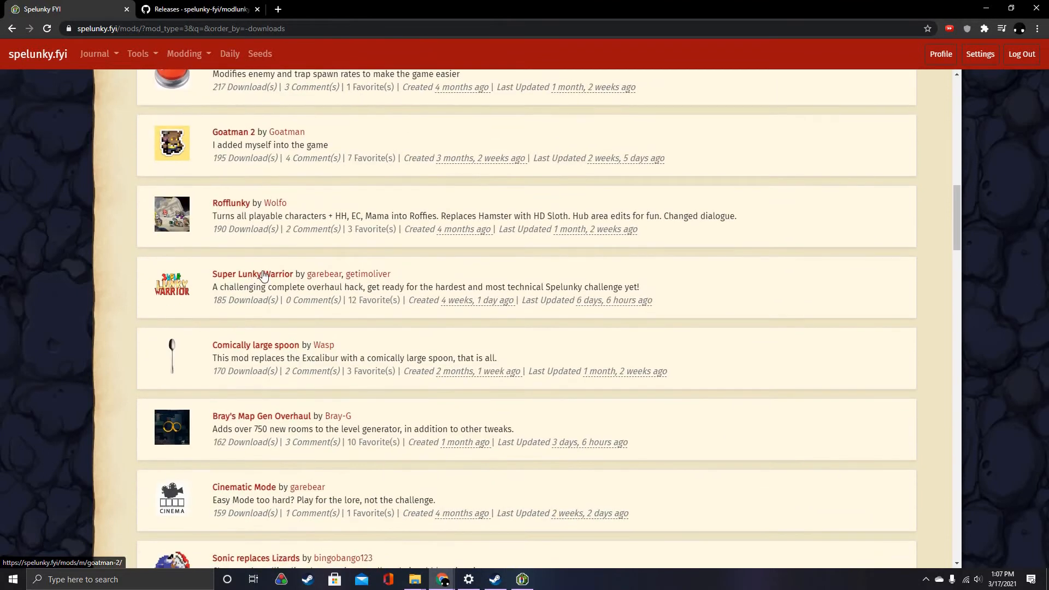
{"action": "left_click", "coordinate": [253, 274]}
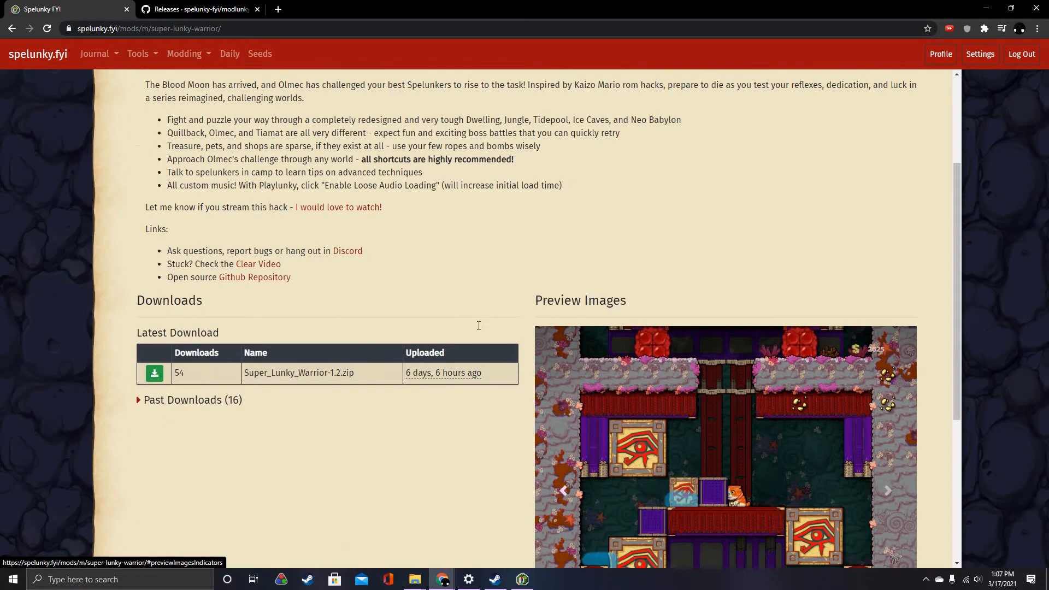
{"action": "scroll", "scroll_direction": "up", "scroll_amount": 3}
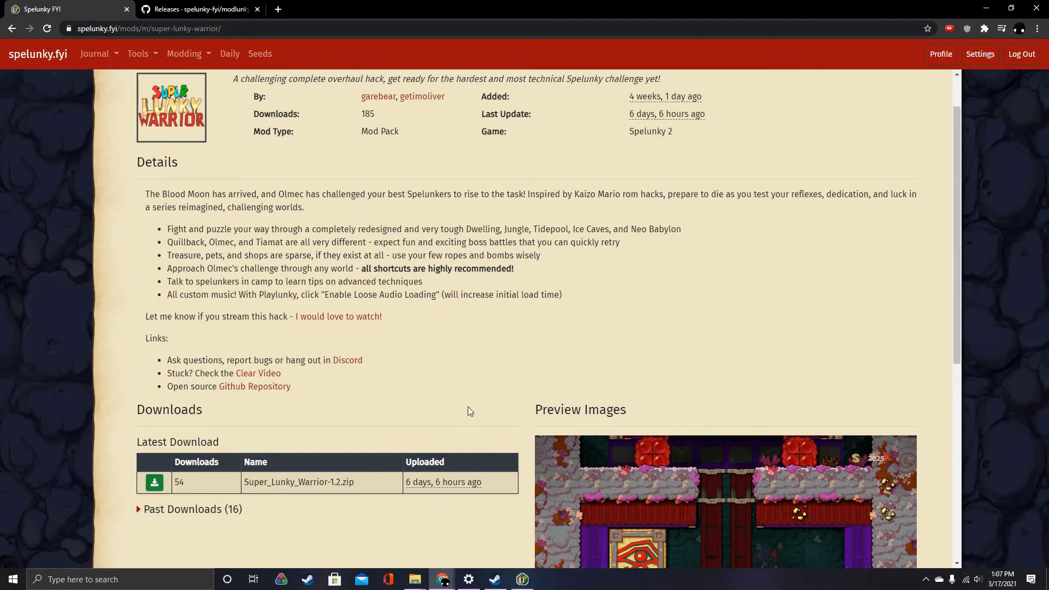
{"action": "left_click", "coordinate": [155, 482]}
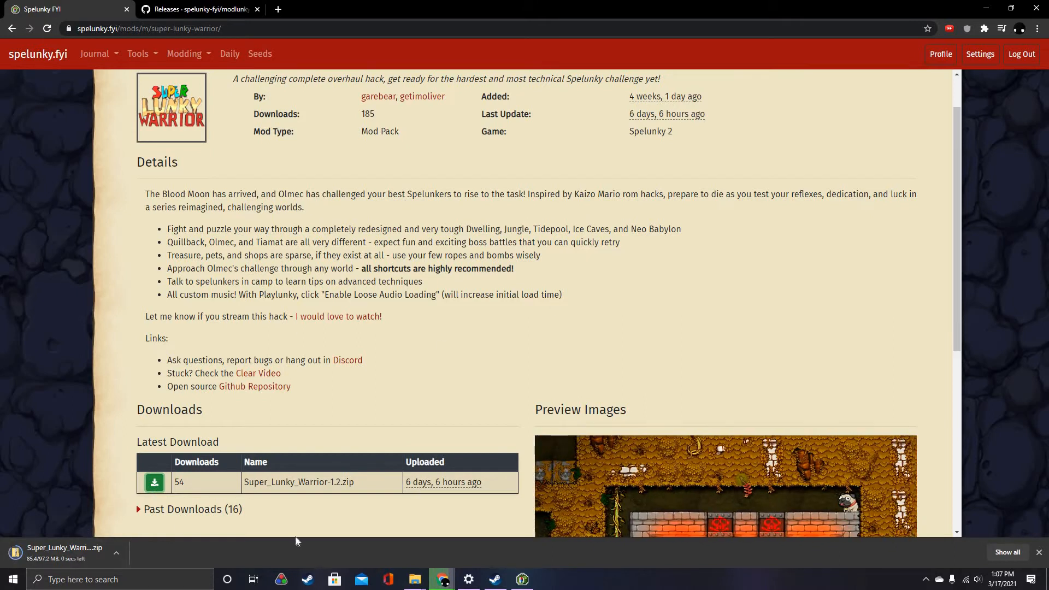
Step: Extract the Super_Lunky_Warrior-1.2 zip in Downloads and open the Overrides folder under Spelunky 2's Mods
{"action": "left_click", "coordinate": [64, 548]}
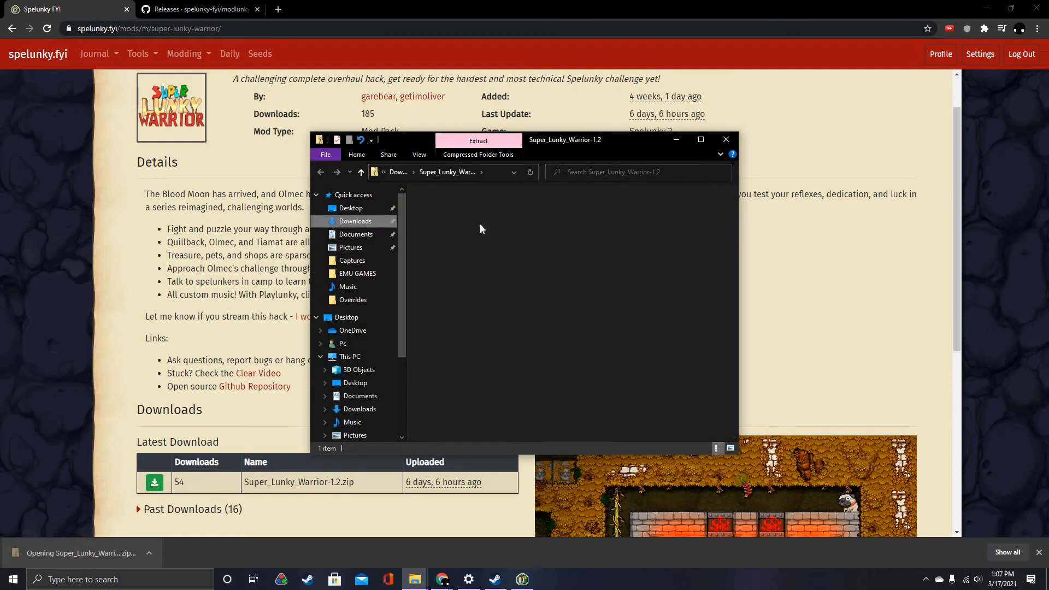
{"action": "right_click", "coordinate": [464, 222]}
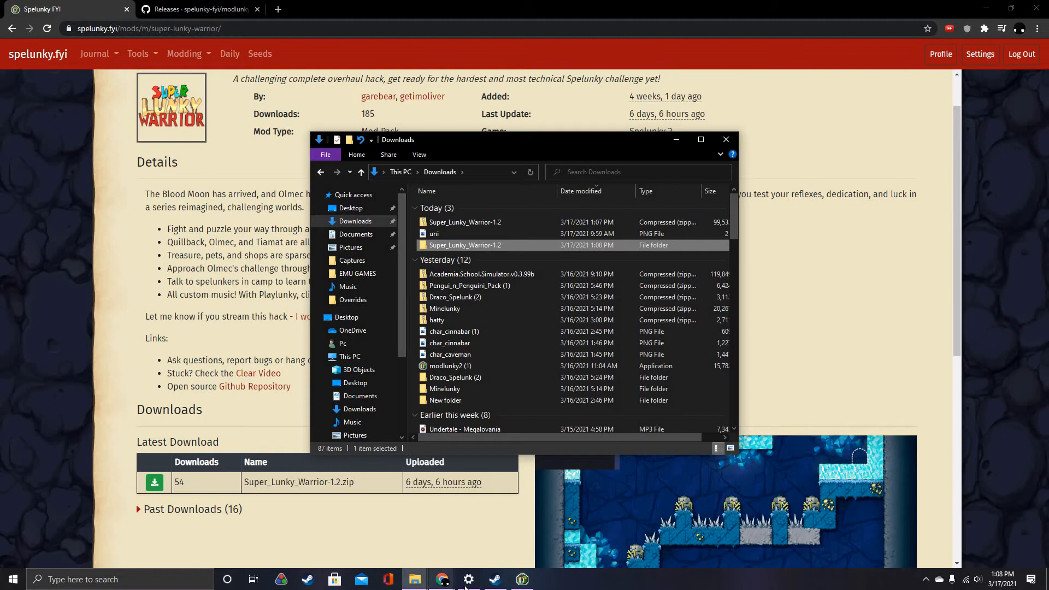
{"action": "mouse_move", "coordinate": [415, 579]}
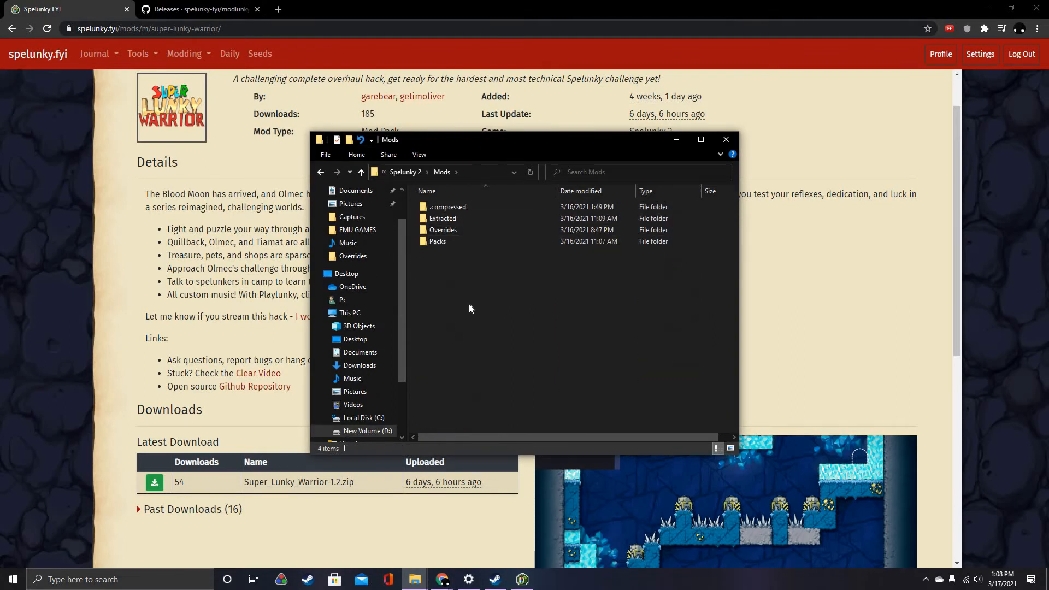
{"action": "mouse_move", "coordinate": [454, 218]}
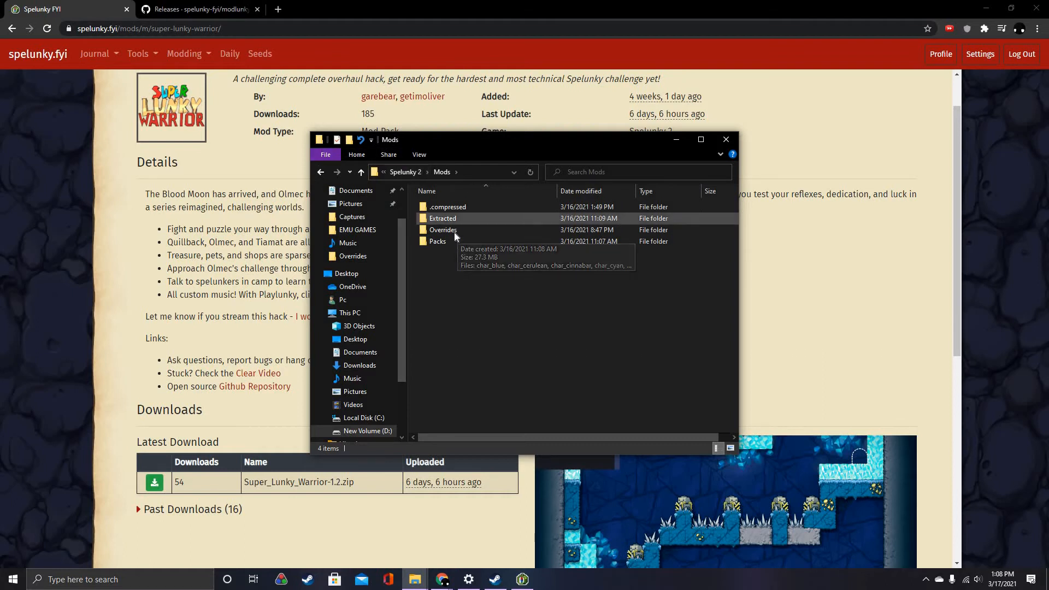
{"action": "double_click", "coordinate": [443, 230]}
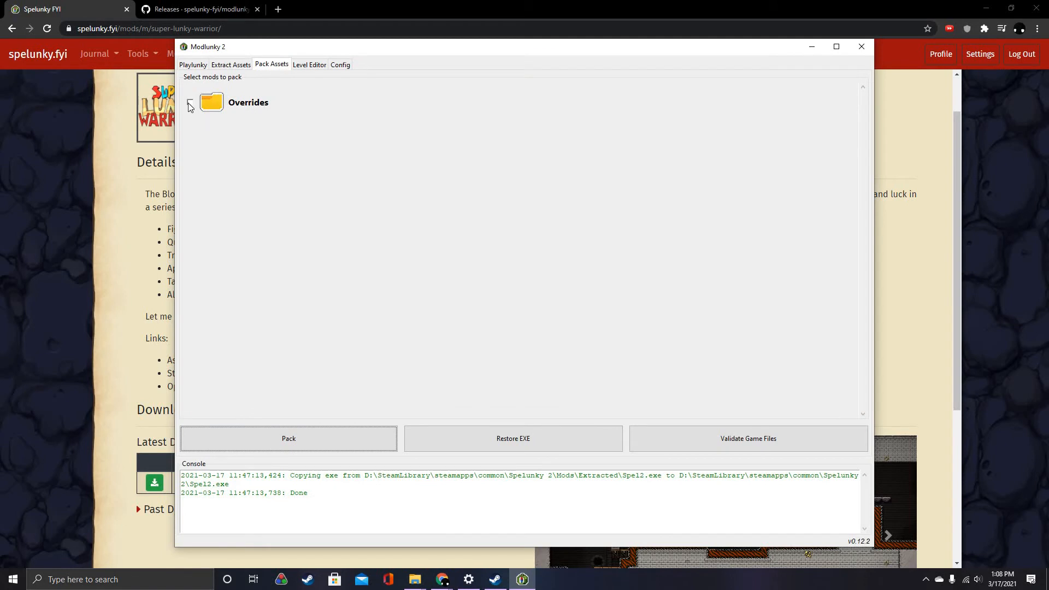
Step: Tick Overrides in the Pack Assets list and pack it into the game
{"action": "left_click", "coordinate": [191, 103]}
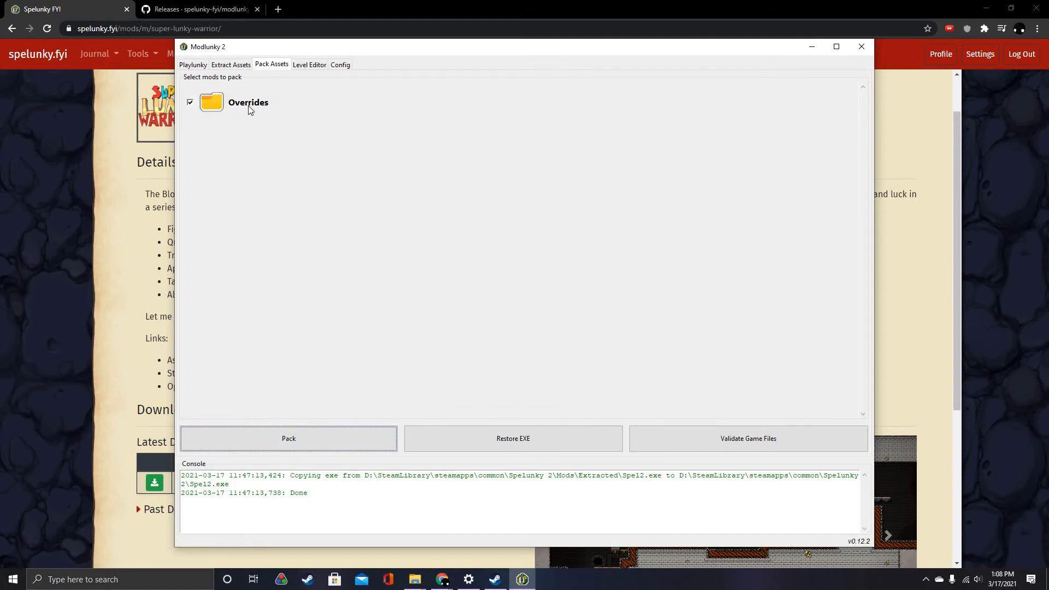
{"action": "left_click", "coordinate": [289, 438]}
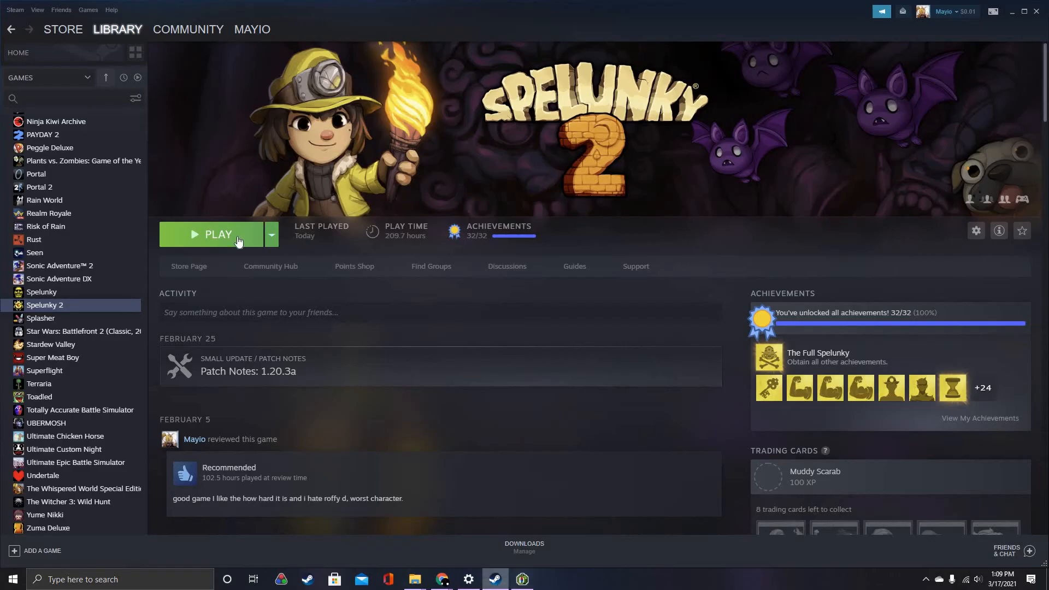
Step: Launch Spelunky 2 from Steam and start an Adventure run as the red crewmate adventurer
{"action": "left_click", "coordinate": [211, 235]}
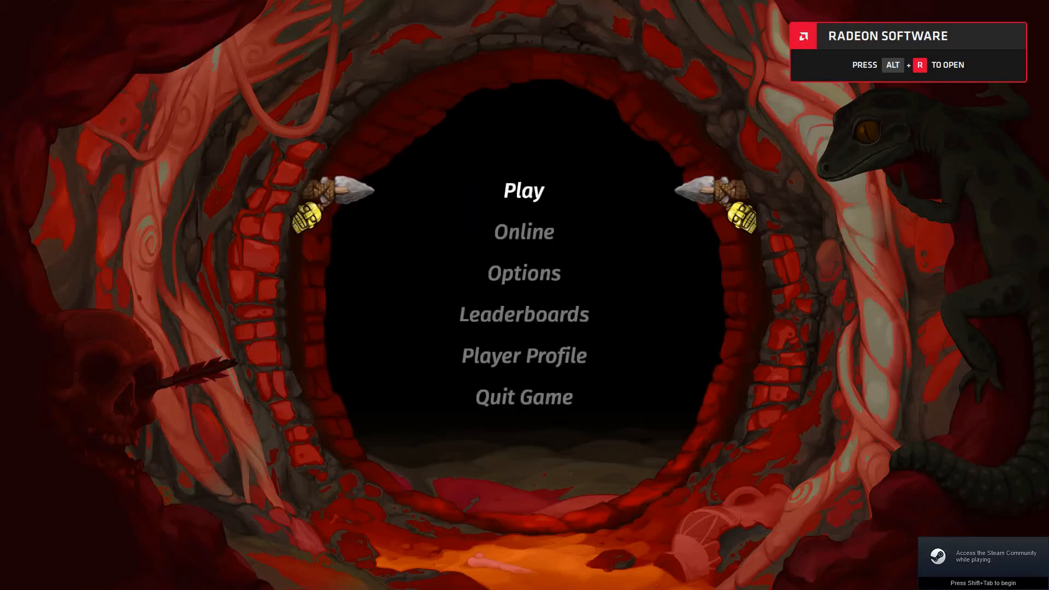
{"action": "left_click", "coordinate": [524, 190]}
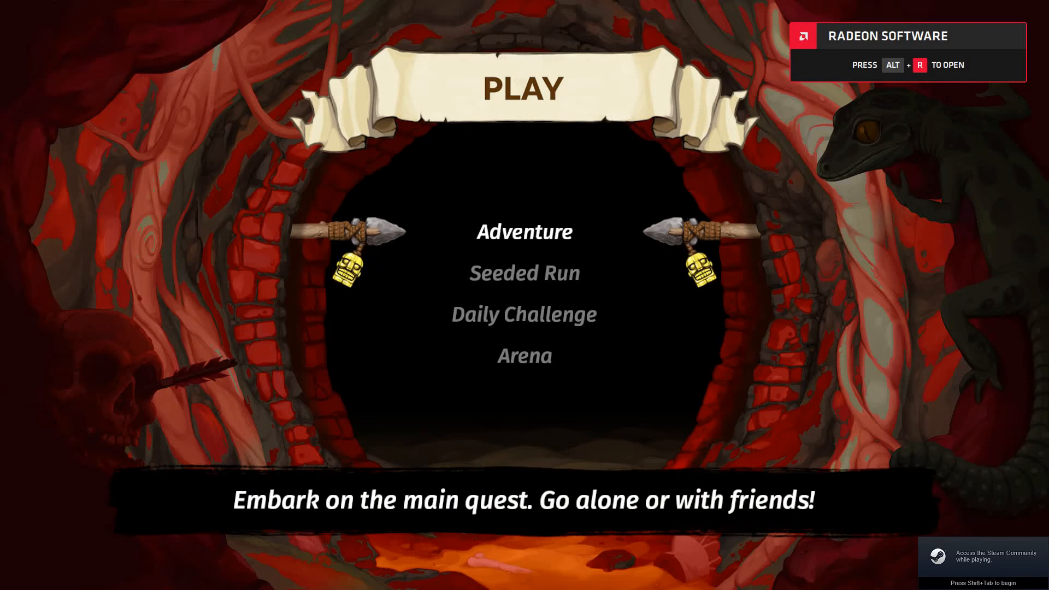
{"action": "left_click", "coordinate": [525, 231]}
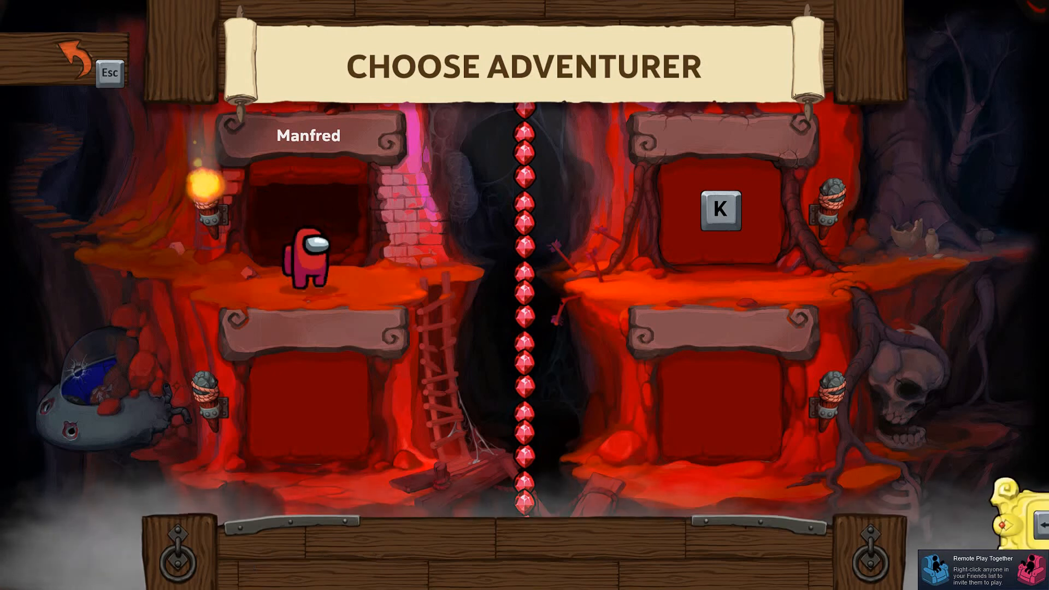
{"action": "left_click", "coordinate": [303, 267]}
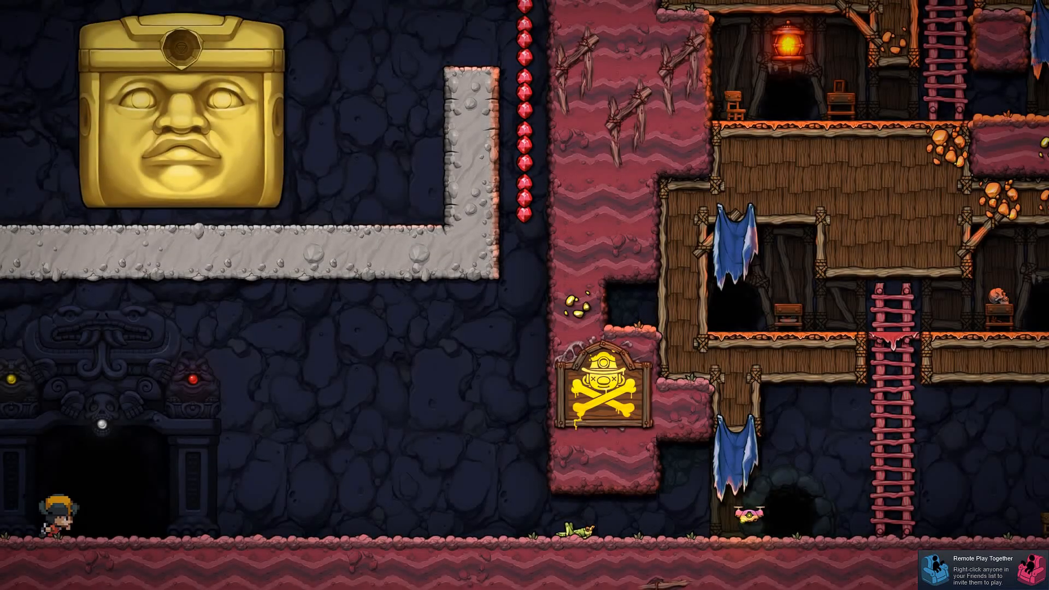